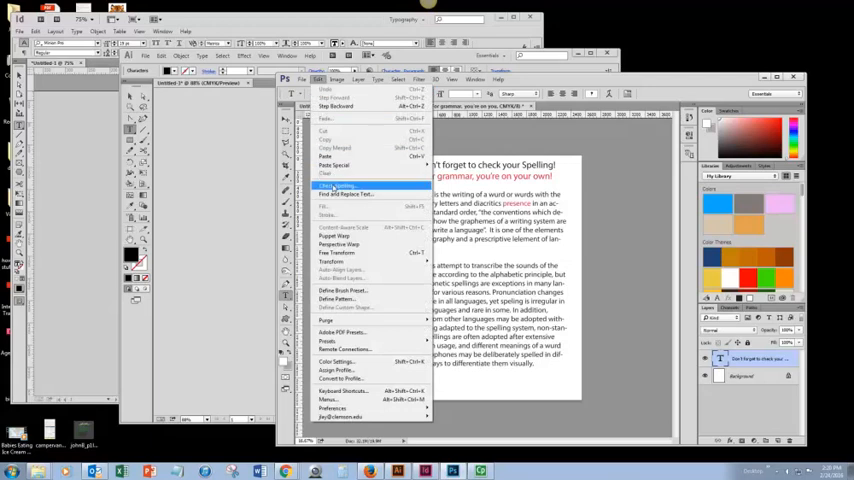
- Run Check Spelling on Photoshop's paragraph layer to flag 'graphemes' with suggestions
click(335, 183)
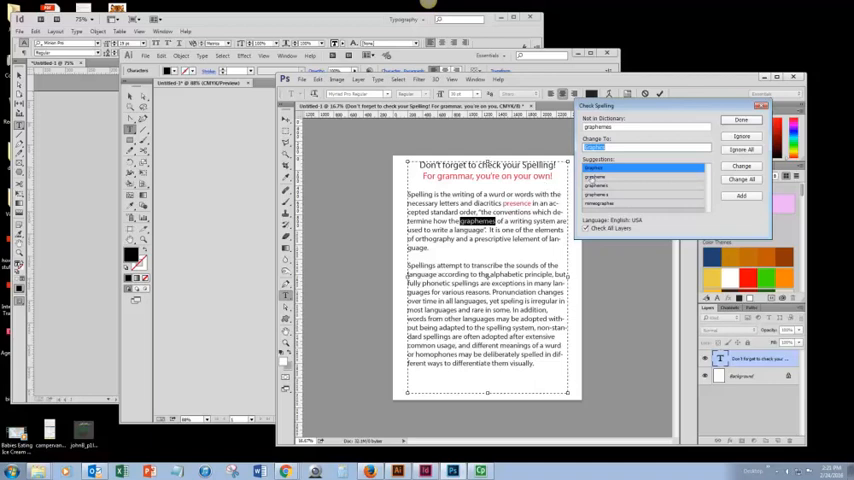
- Switch to the Illustrator copy of the paragraph and open its Edit menu
click(615, 178)
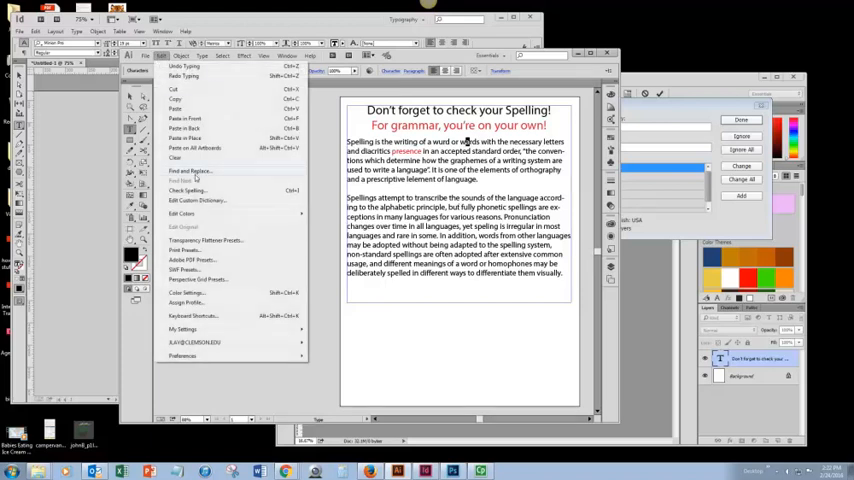
- Open Check Spelling in Illustrator and start it, flagging 'element' with suggestions
click(174, 191)
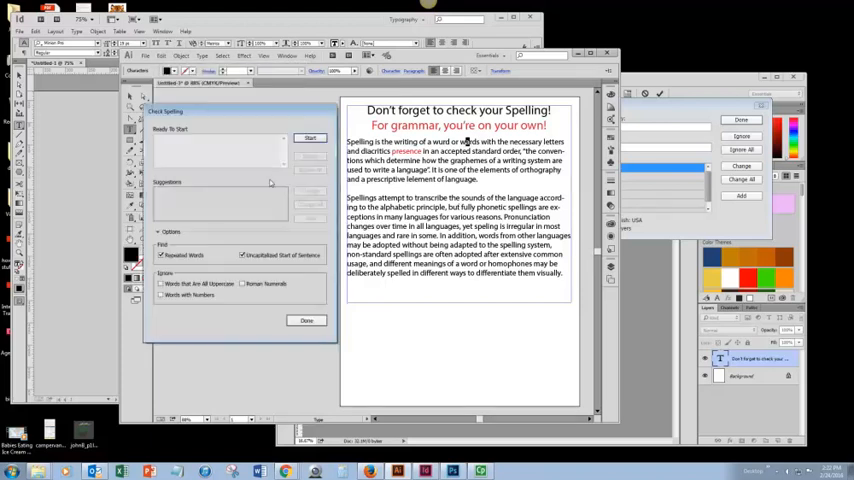
click(310, 138)
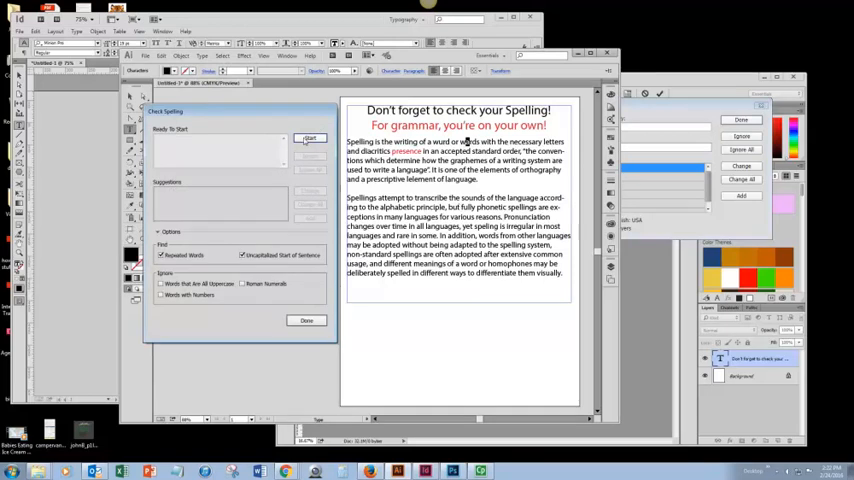
click(311, 138)
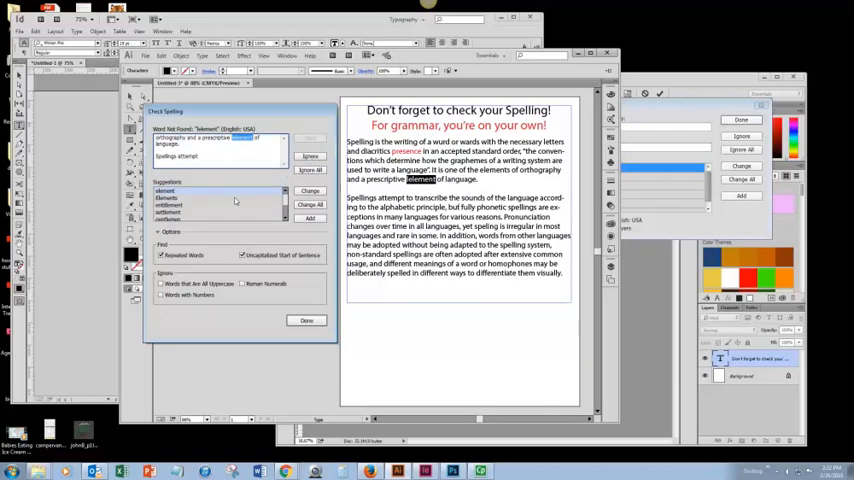
mouse_move(245, 213)
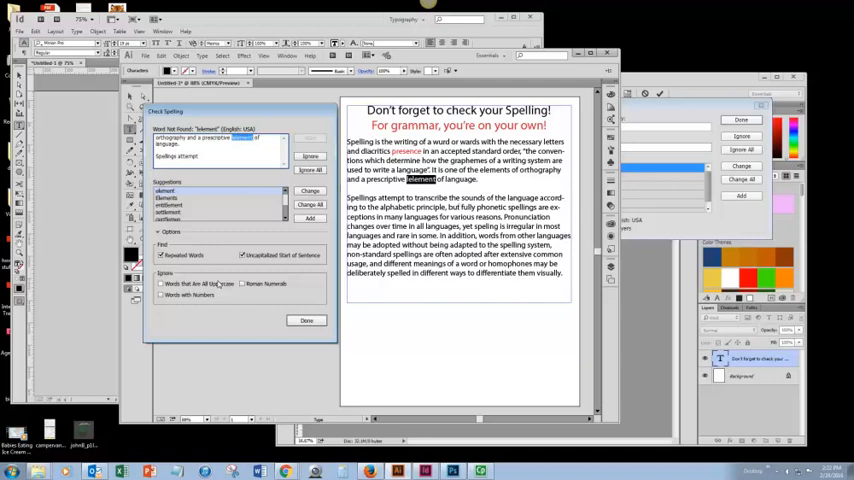
mouse_move(229, 296)
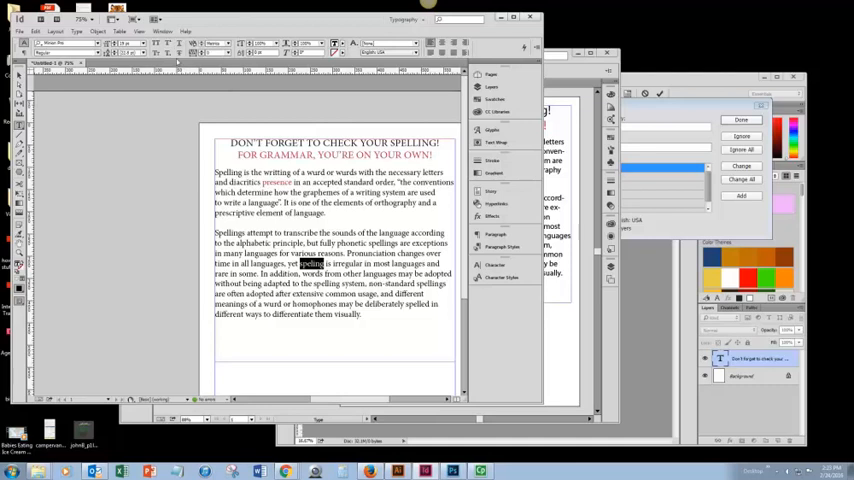
- Launch Edit > Spelling > Check Spelling in InDesign to flag 'wurd'
click(30, 36)
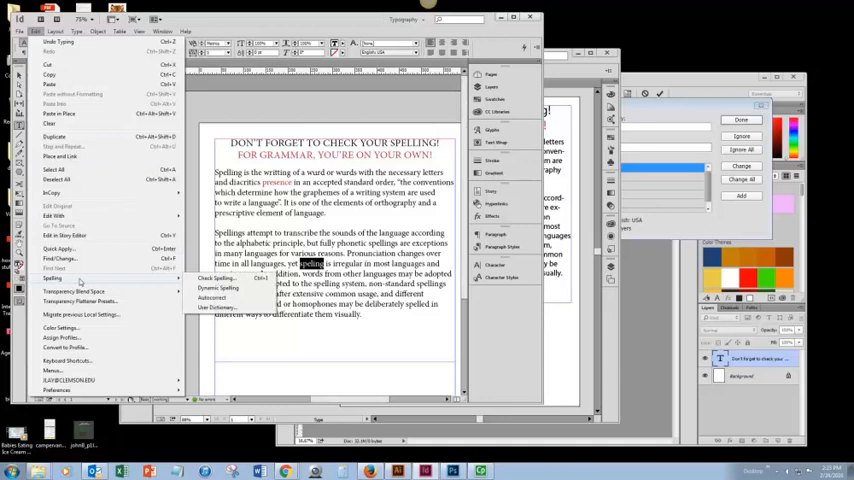
click(207, 278)
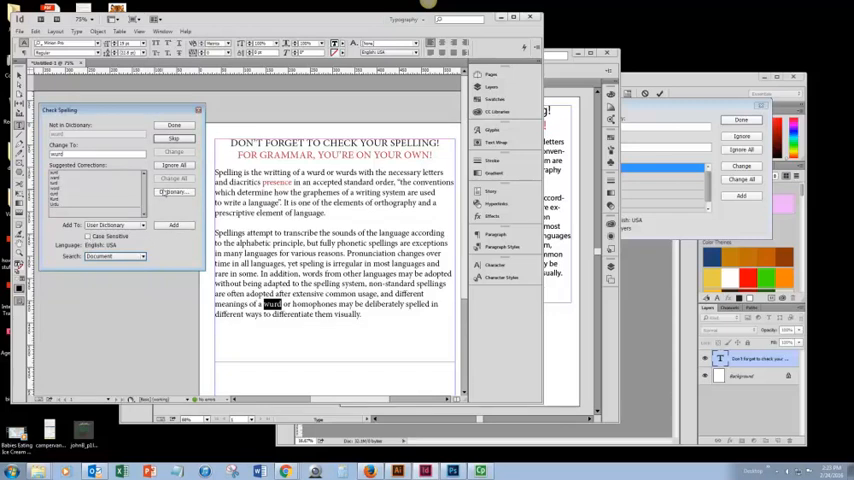
- Open the User Dictionary from InDesign's Check Spelling dialog to view added words
click(174, 192)
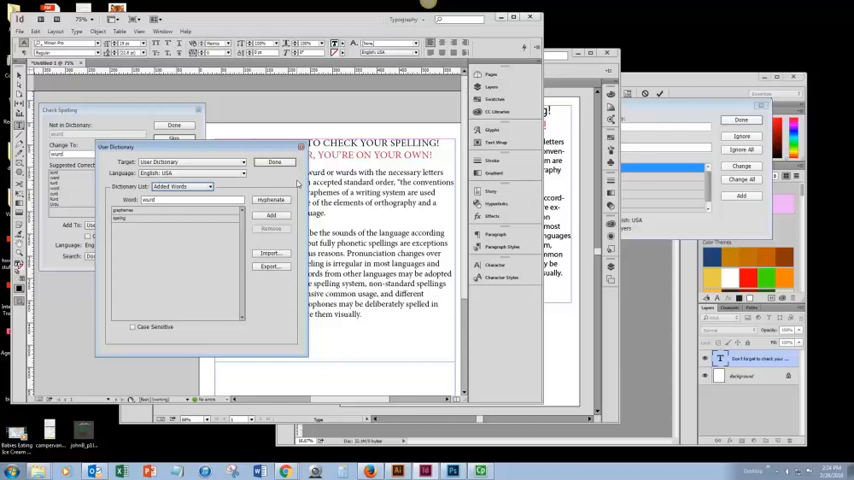
mouse_move(291, 186)
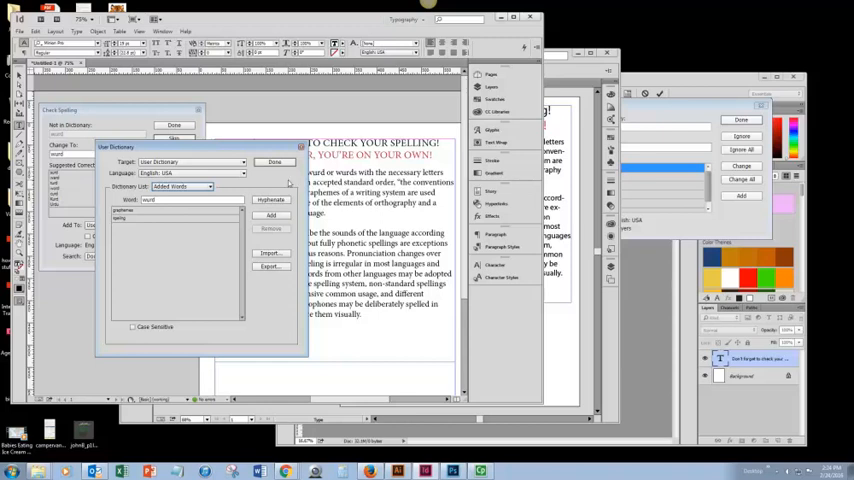